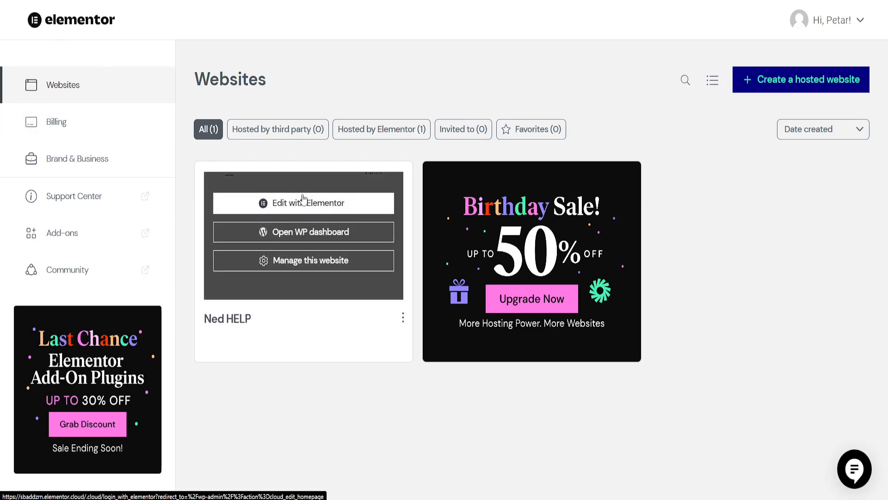
# - Open the Ned HELP website's home page in the Elementor page editor
pyautogui.click(304, 203)
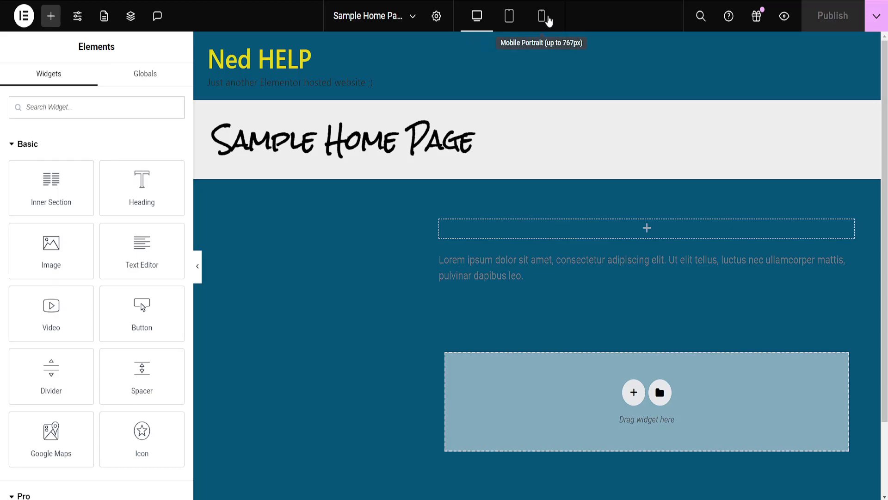
# - Switch the responsive preview to mobile portrait width
pyautogui.click(541, 16)
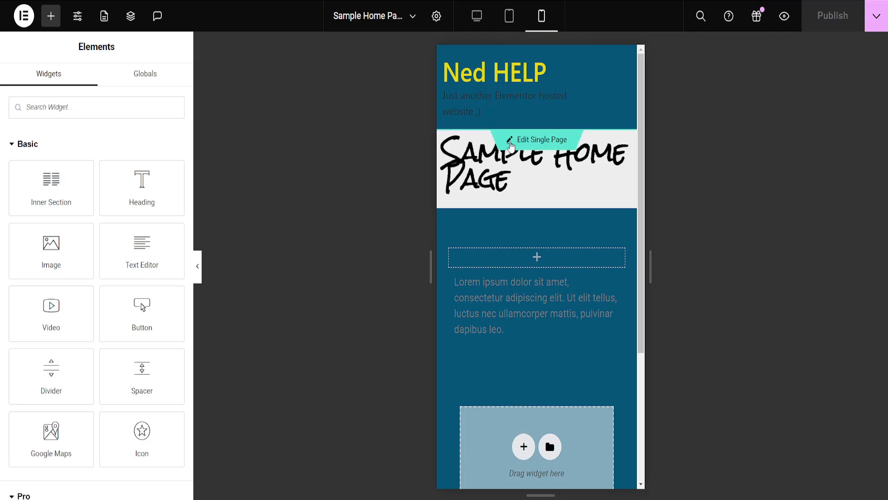
pyautogui.click(528, 303)
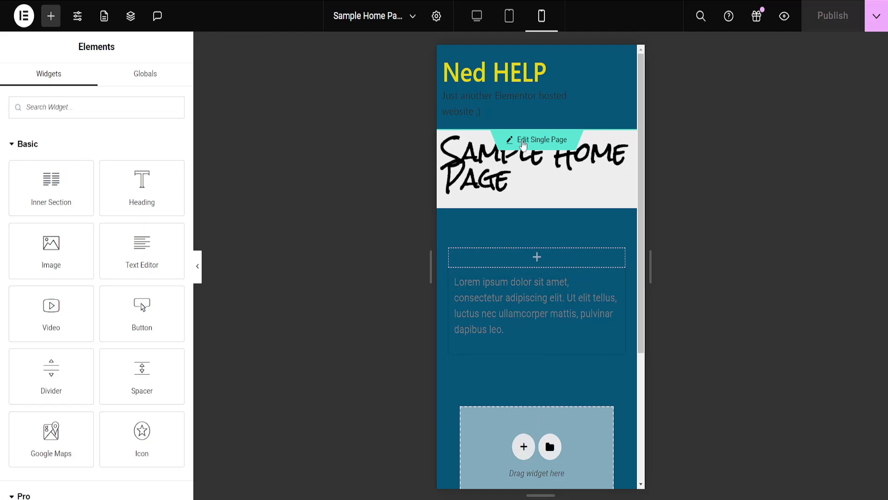
# - Edit the Single Page template and select its Thank You Page post title widget
pyautogui.click(543, 140)
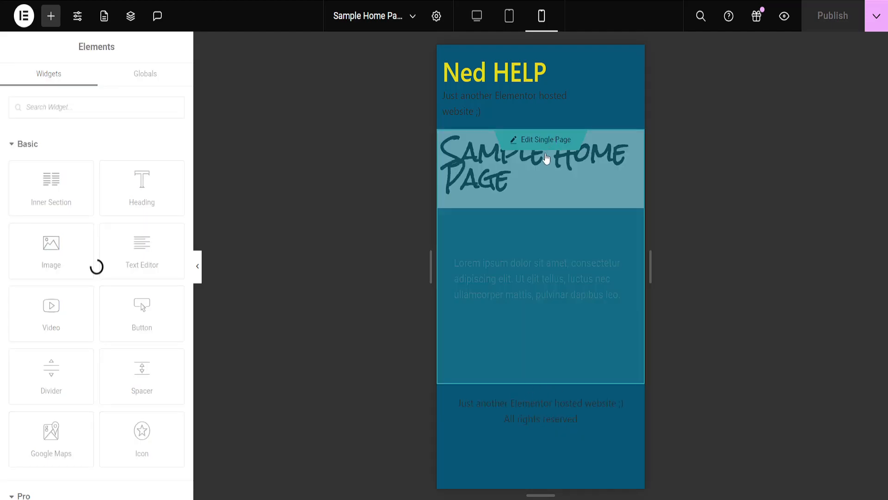
pyautogui.click(541, 140)
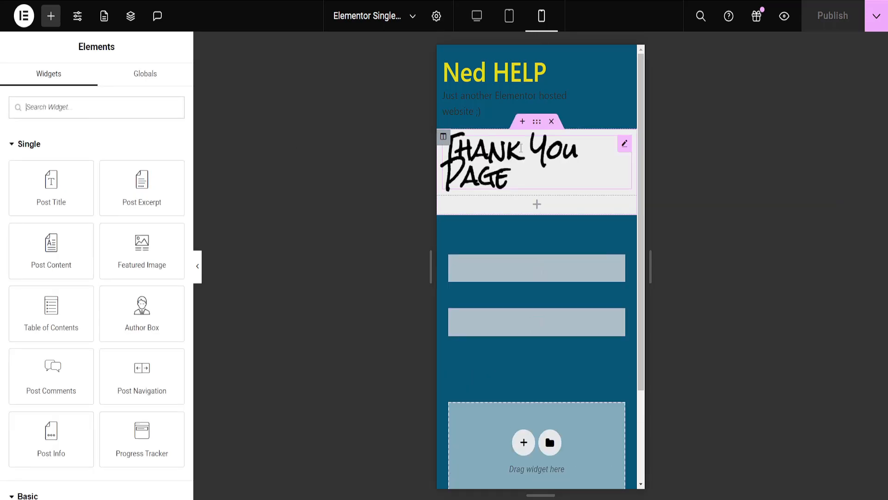
pyautogui.click(510, 161)
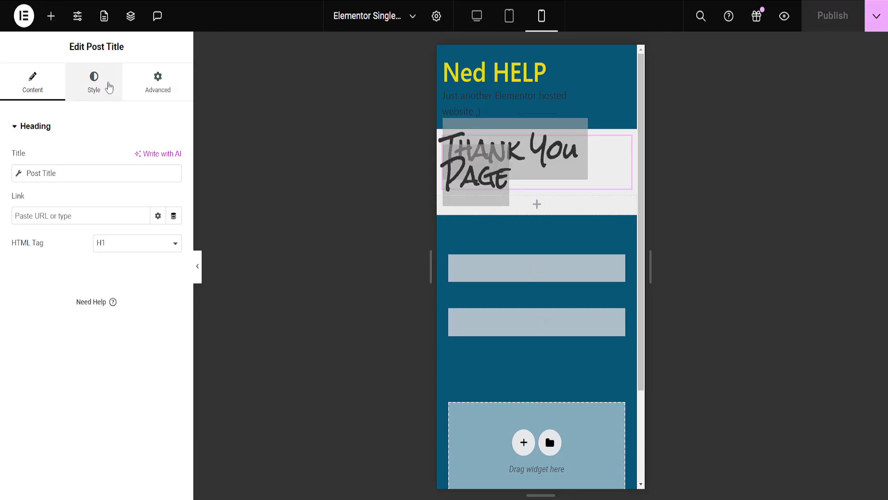
# - Bring up the post title's Style typography settings (Rock Salt, semi-bold)
pyautogui.click(93, 81)
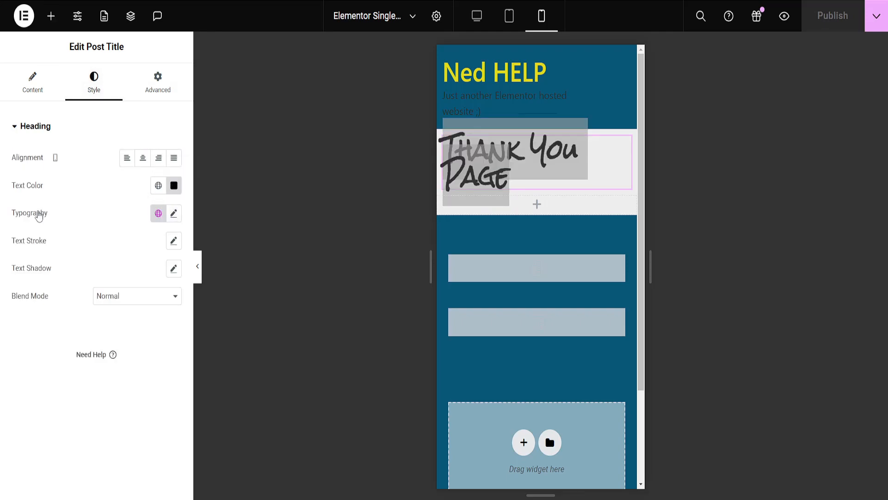
pyautogui.click(173, 214)
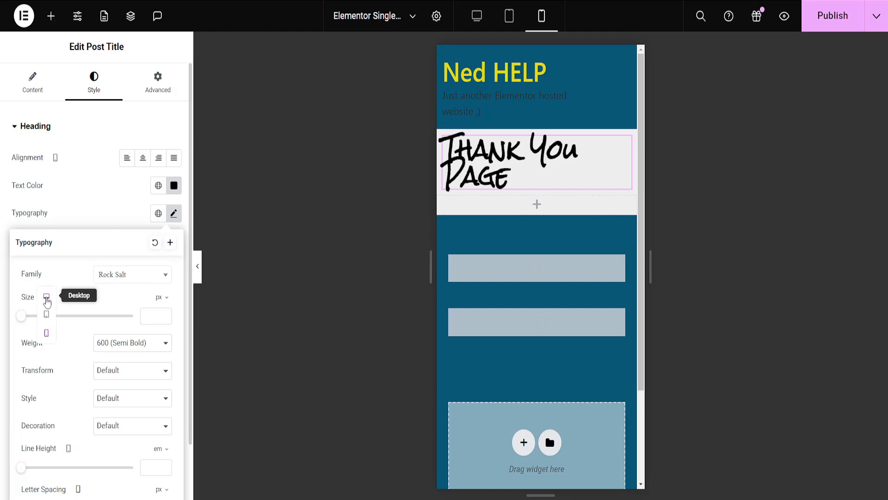
pyautogui.moveTo(46, 320)
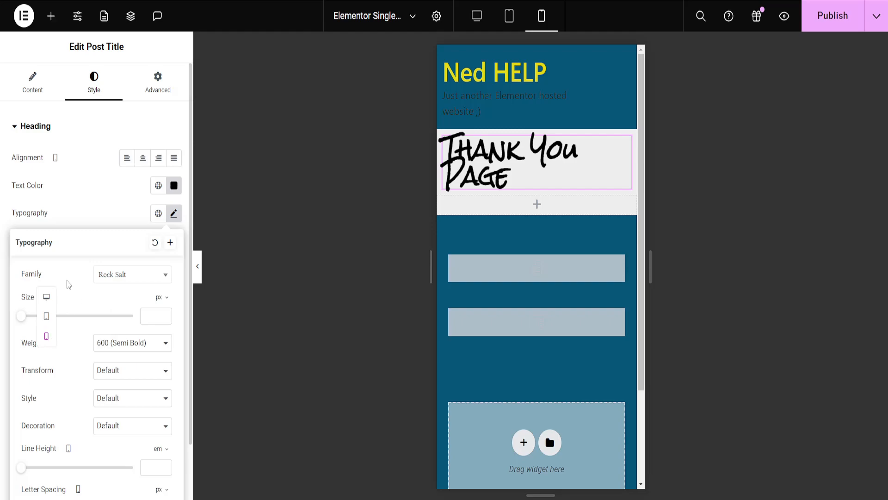
# - Set the title size to 44 px for mobile portrait only, confirming desktop stays unchanged
pyautogui.moveTo(21, 315); pyautogui.dragTo(48, 316)
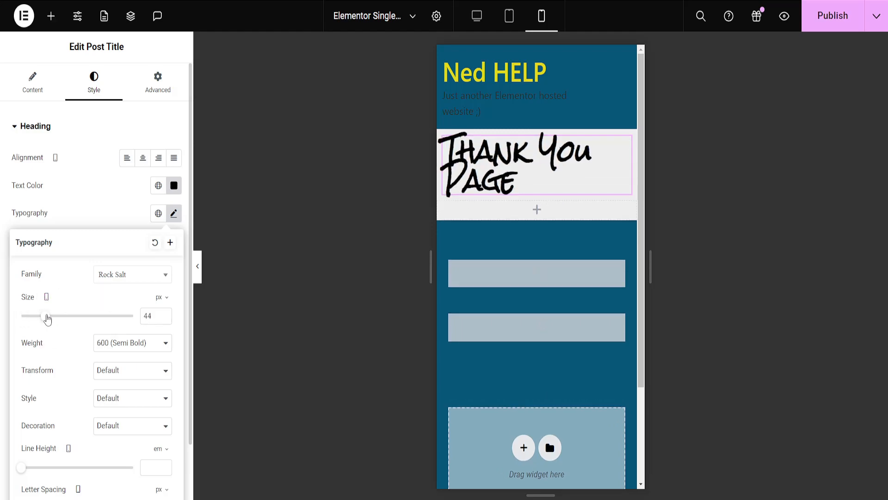
pyautogui.moveTo(47, 297)
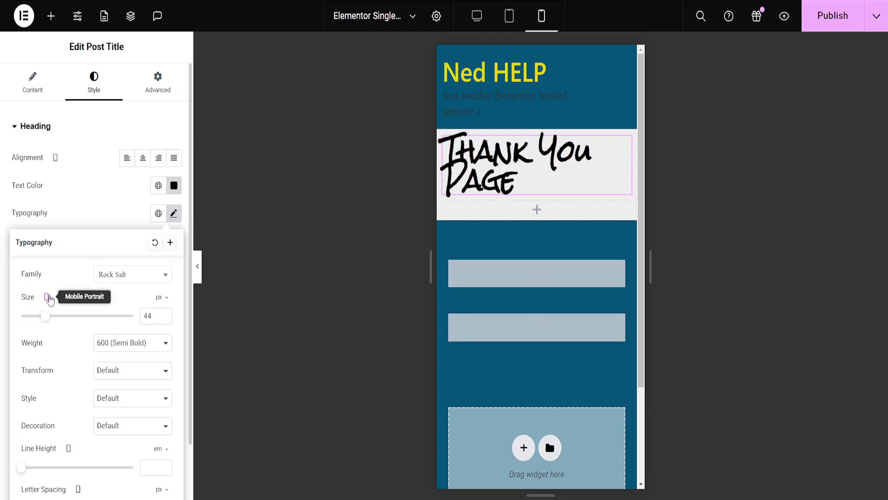
pyautogui.click(476, 16)
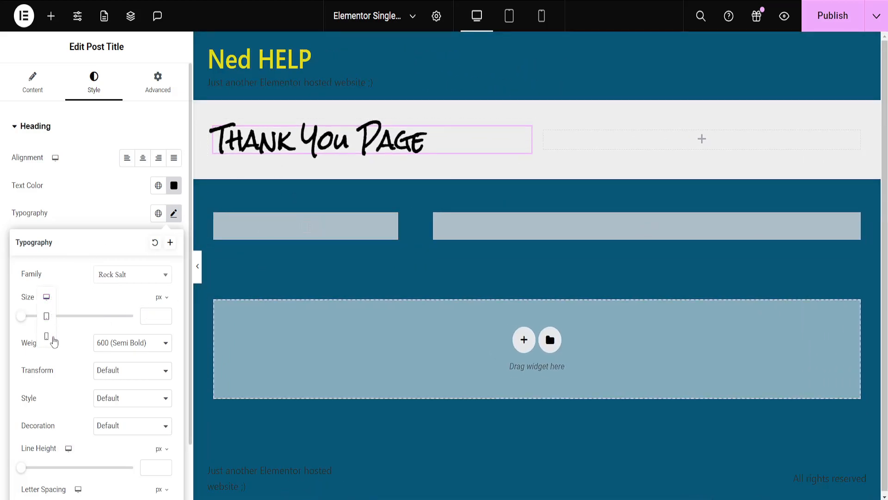
pyautogui.click(540, 15)
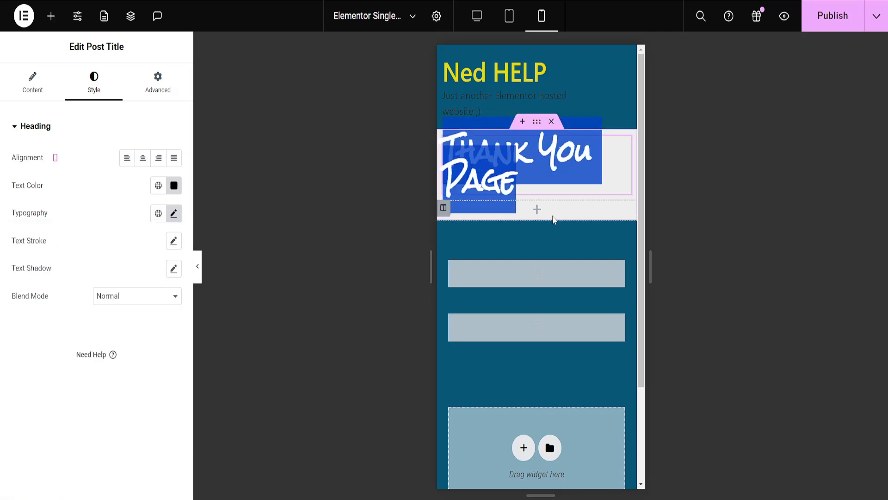
pyautogui.scroll(-3)
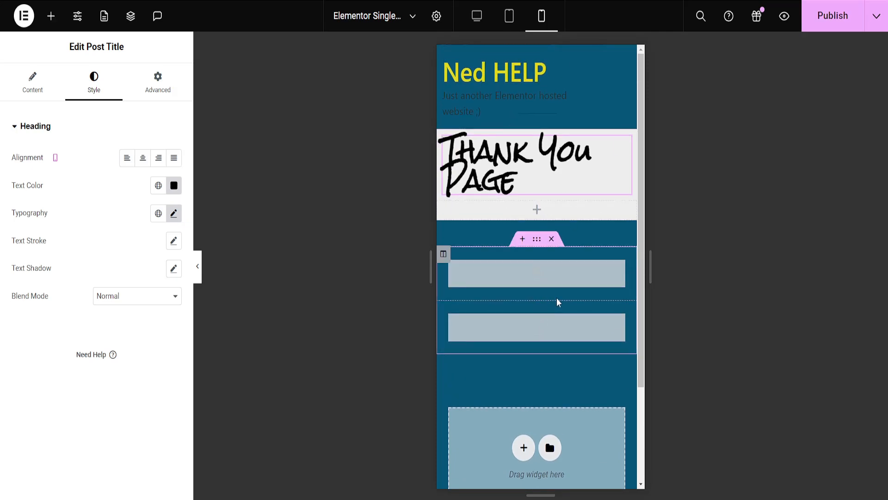
pyautogui.click(793, 138)
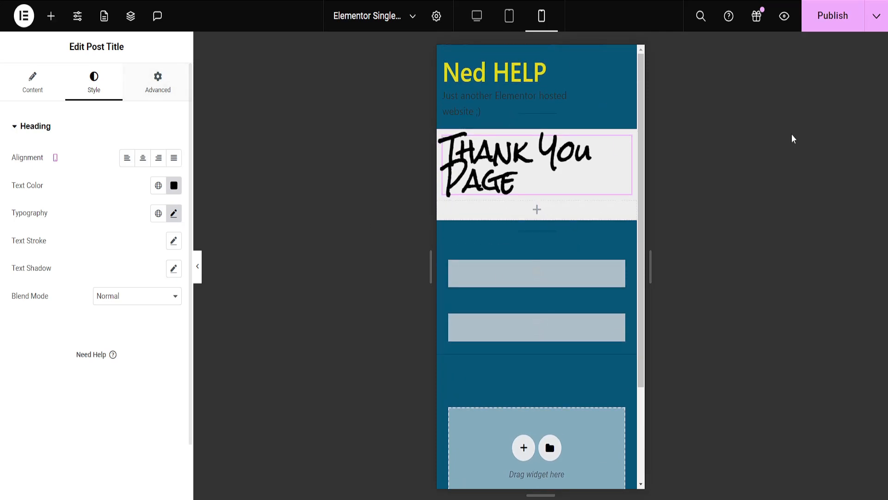
pyautogui.moveTo(786, 112)
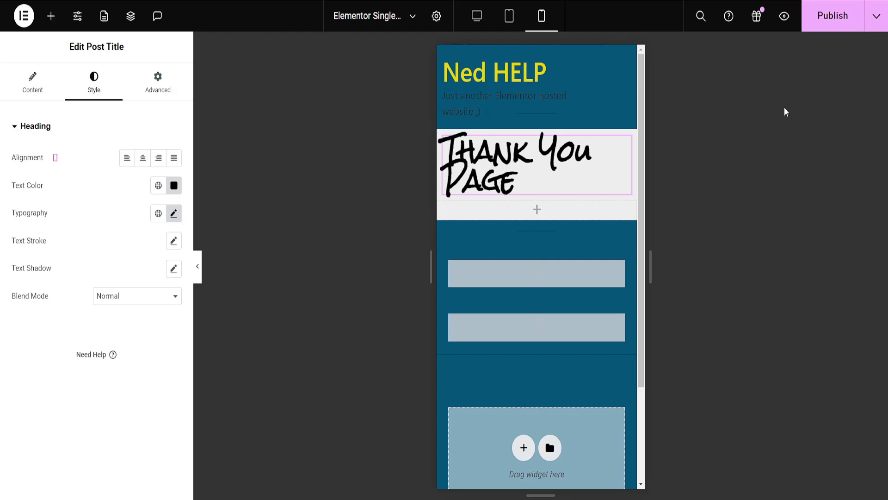